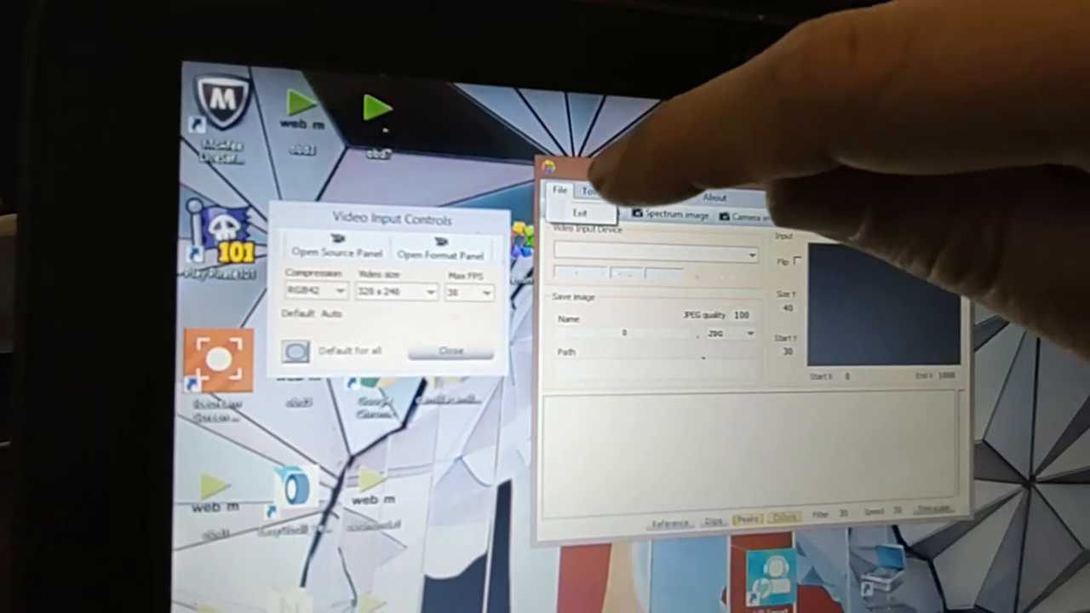
Look through Theremino's commands and view, then dismiss, its version information.
click(583, 187)
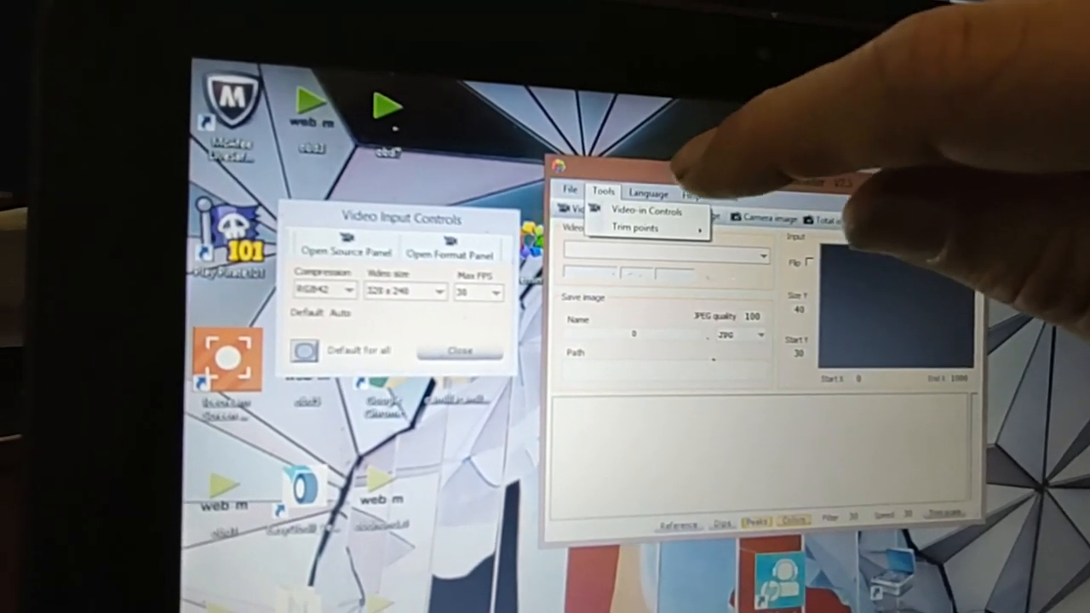
click(644, 191)
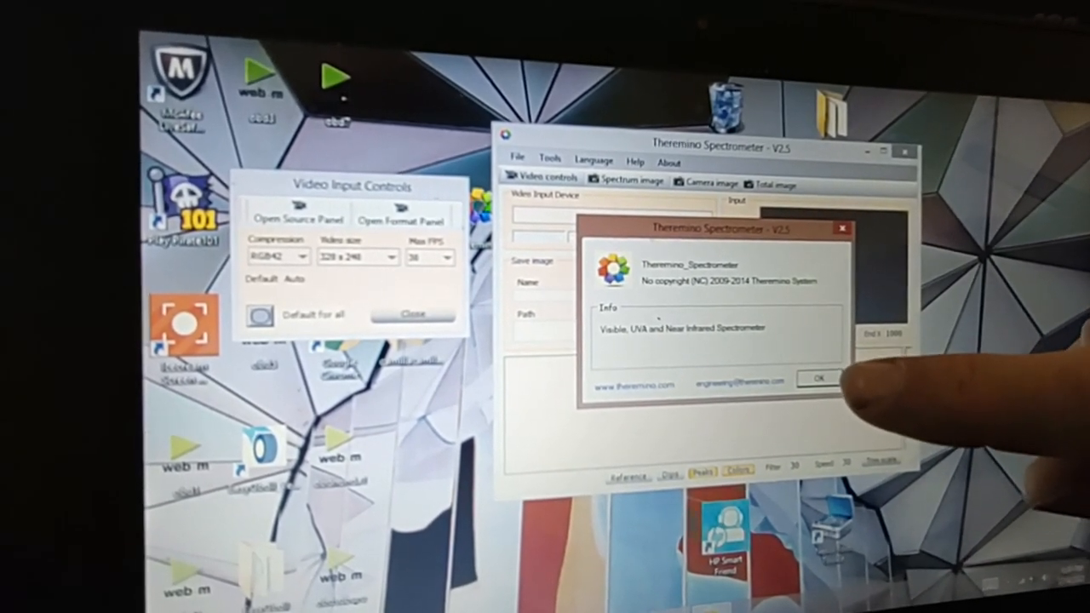
click(822, 378)
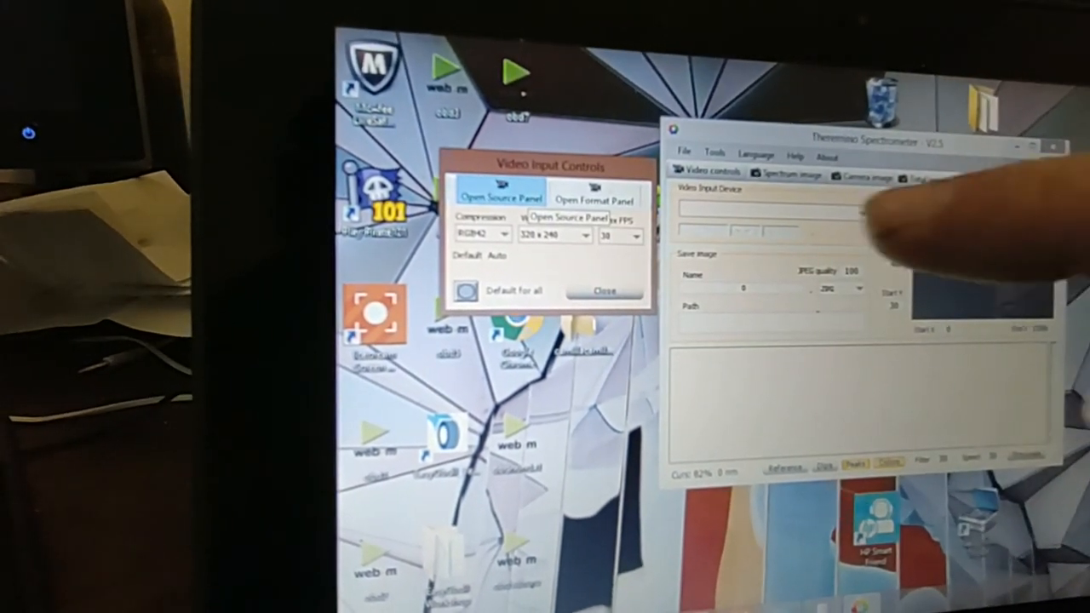
click(596, 194)
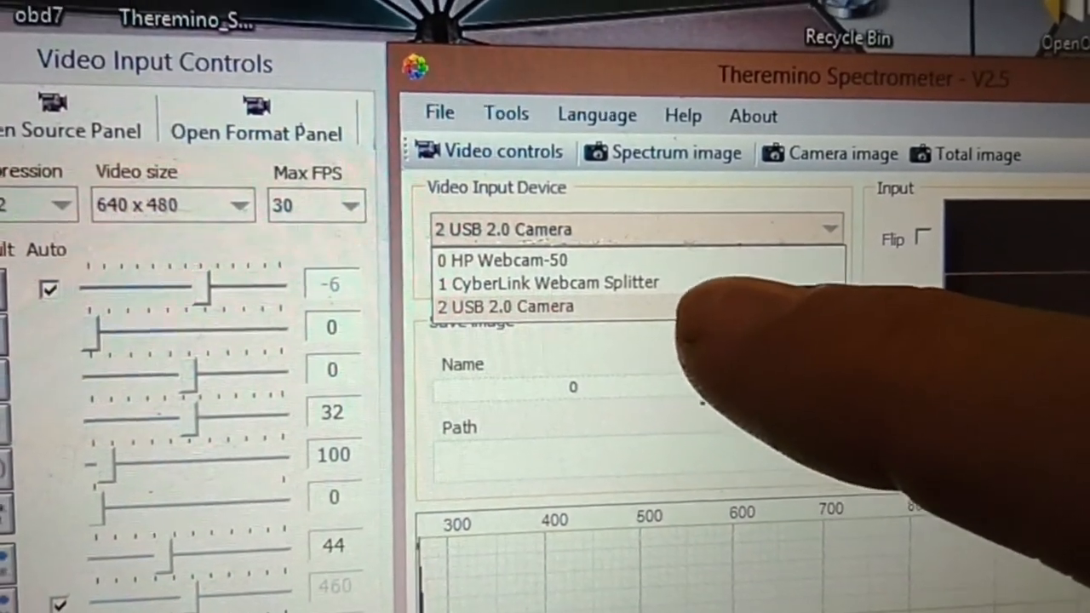
Make 1 CyberLink Webcam Splitter the video input device so the spectrum appears.
click(506, 307)
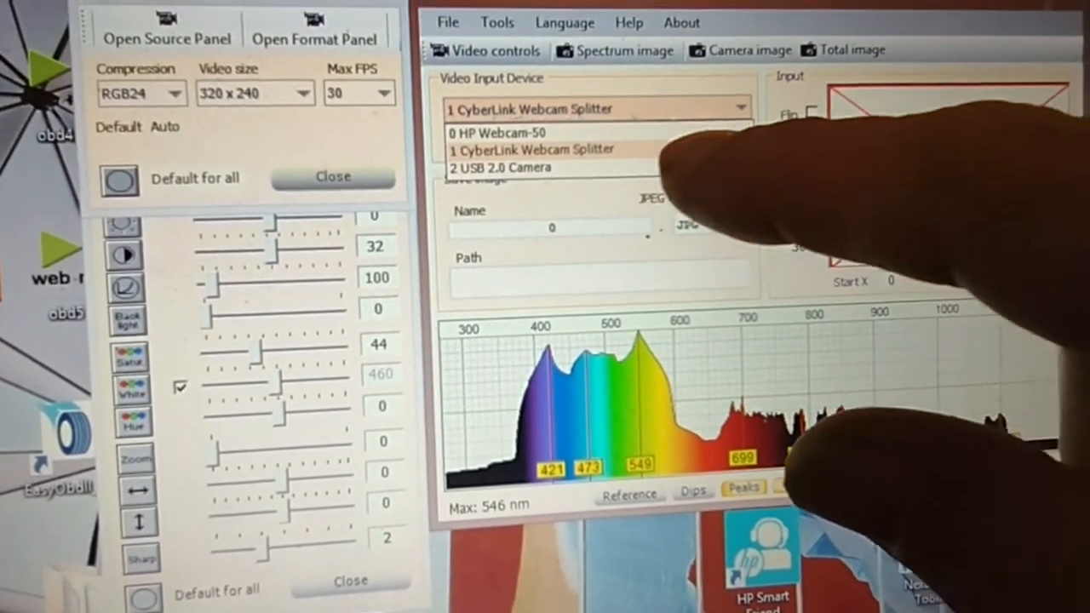
click(501, 167)
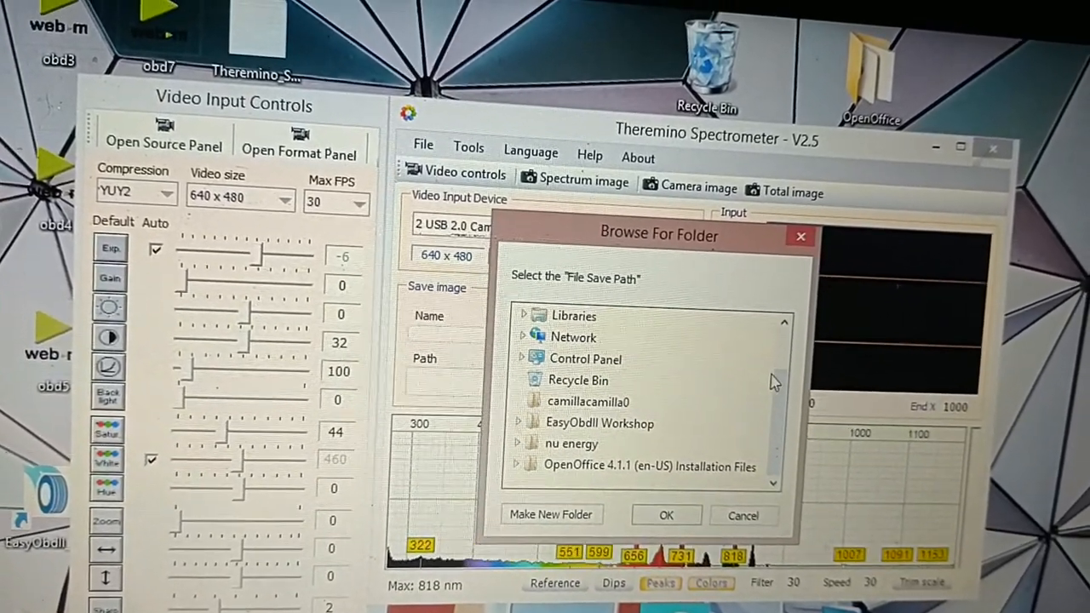
Set the image save path to a new folder created under This PC > Documents.
scroll(up, 3)
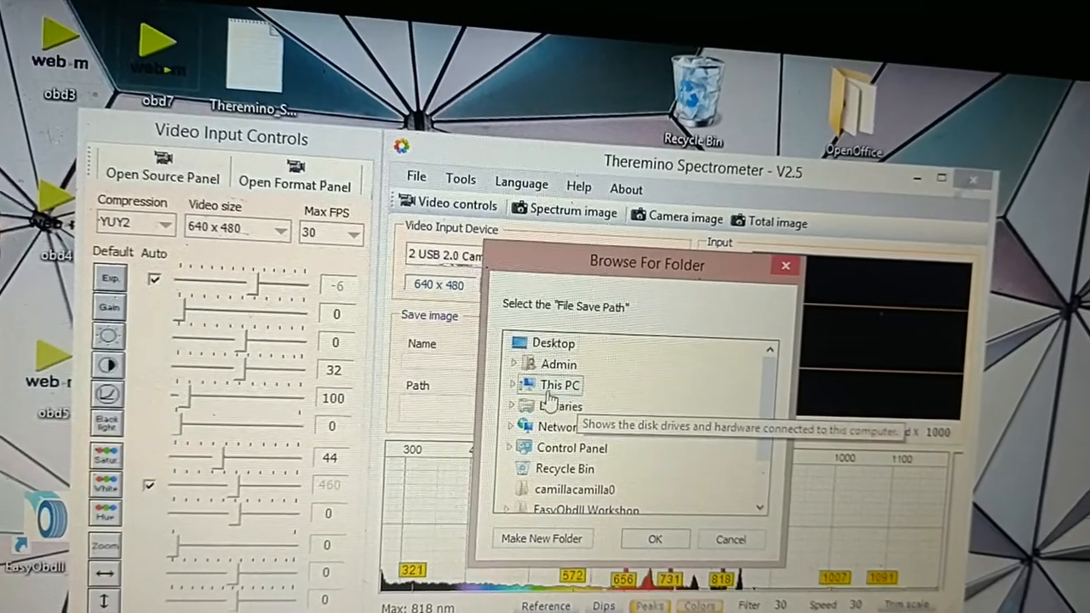
click(559, 385)
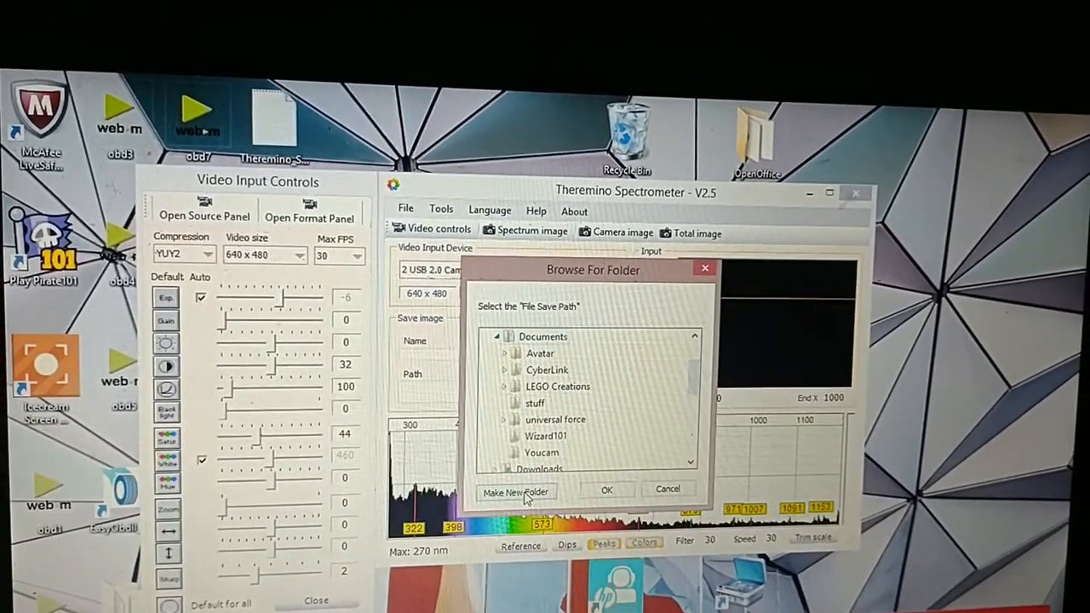
click(515, 493)
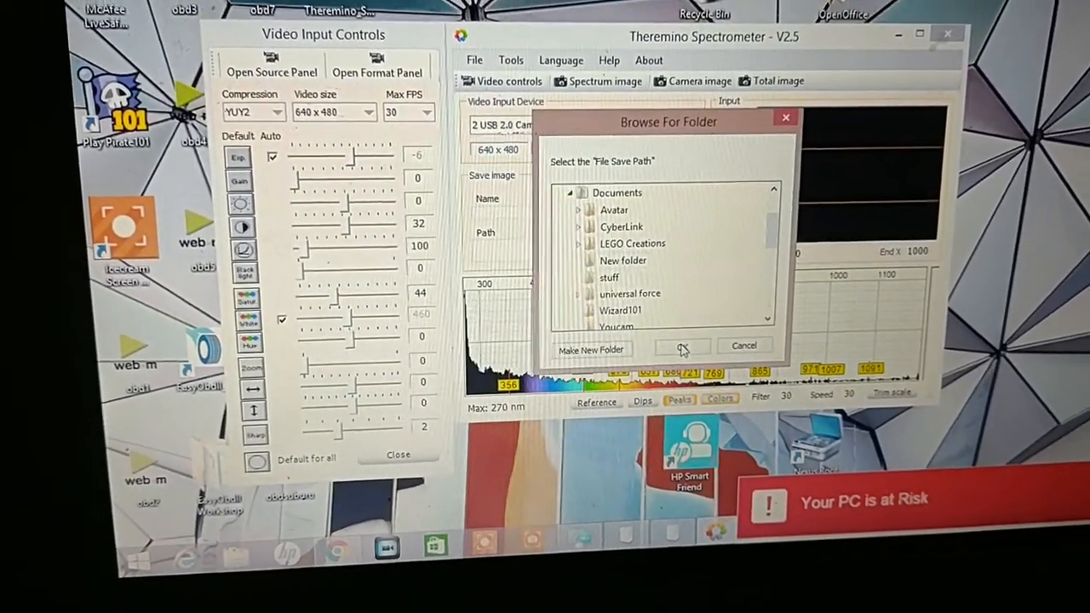
click(681, 344)
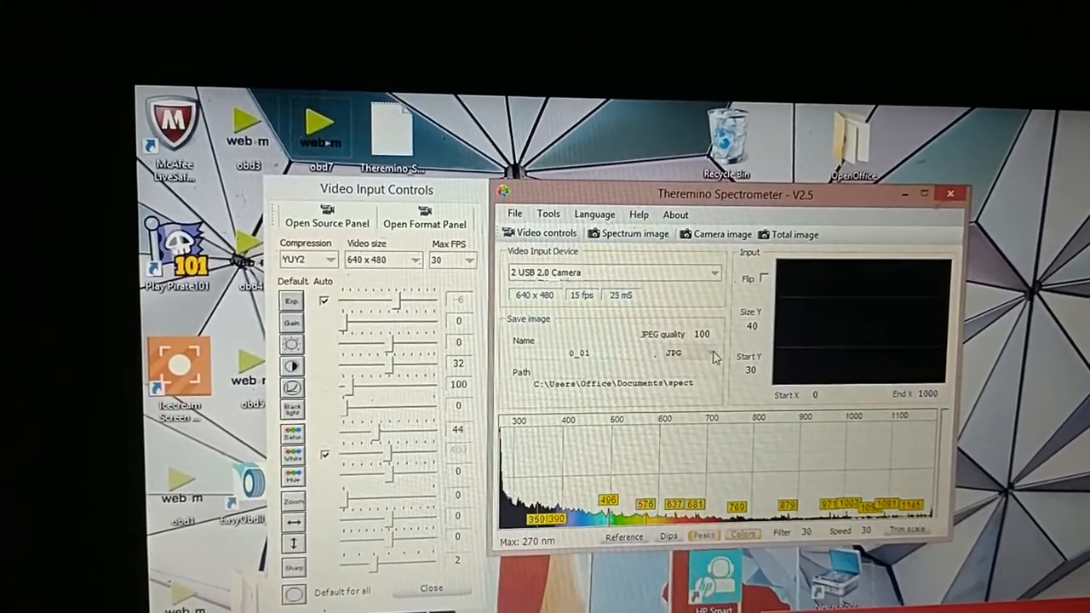
click(714, 351)
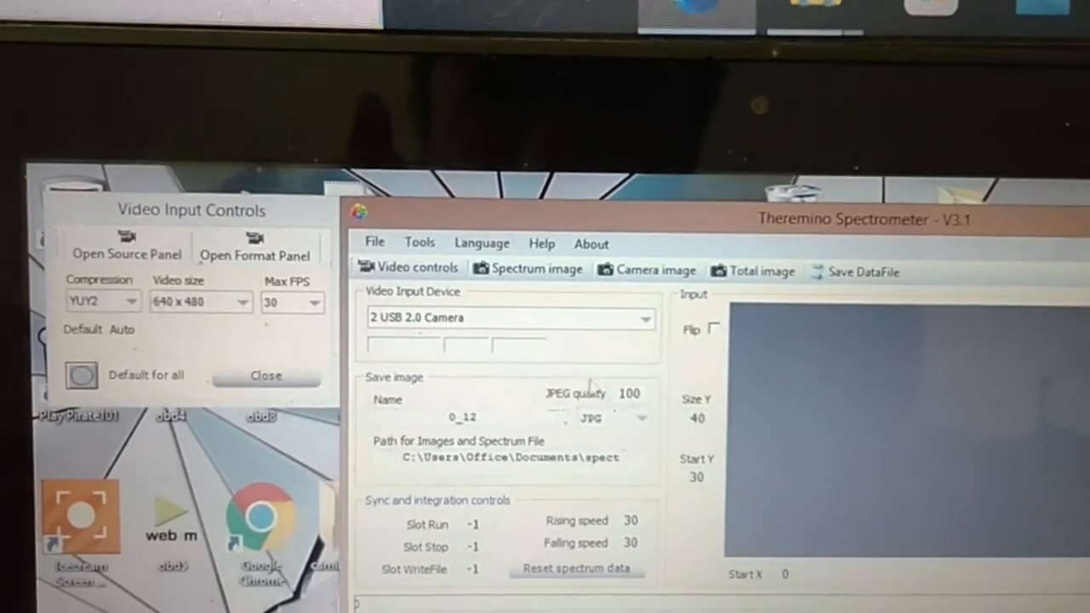
Close the Video Input Controls panel for the USB camera, returning to the live spectrum.
click(646, 319)
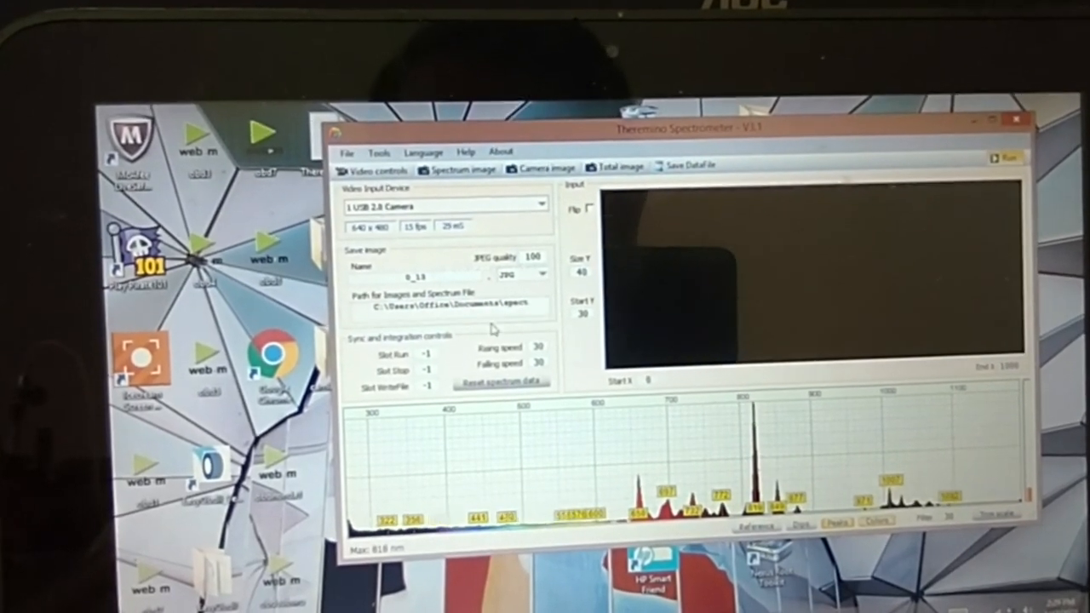
Let the camera feed run until the neon spectrum shows its labelled emission peaks.
click(544, 273)
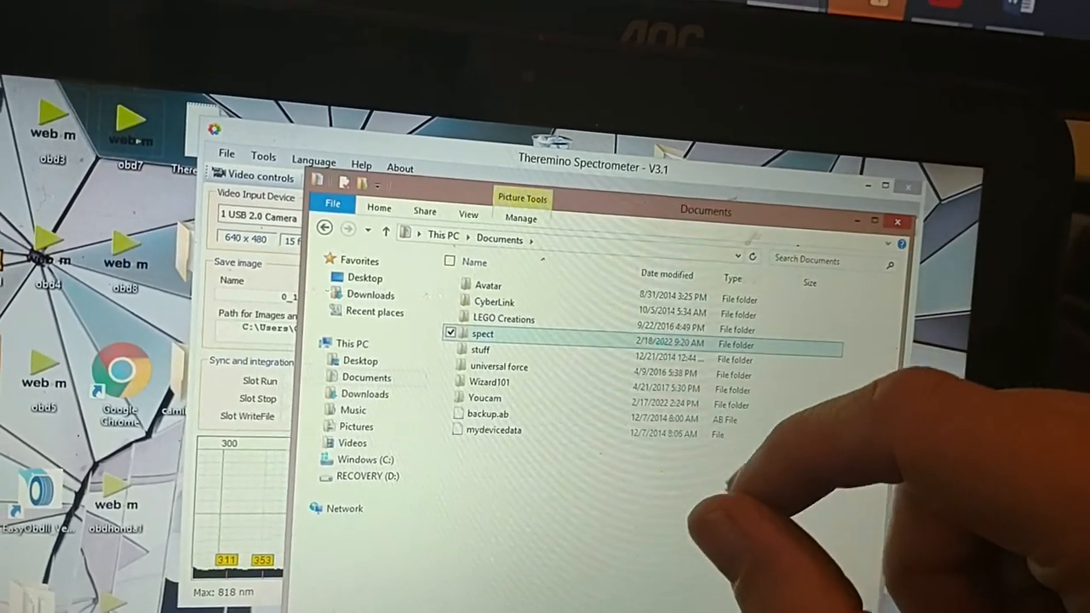
Inside the spect folder, select SpectrumFile_005 and glance at its context actions.
double_click(482, 334)
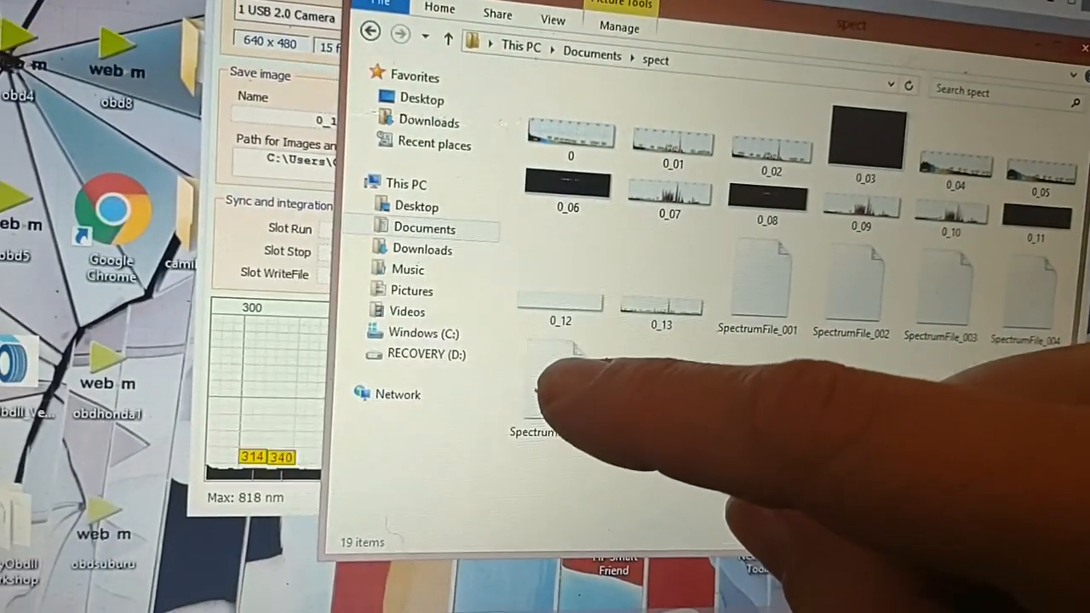
click(537, 379)
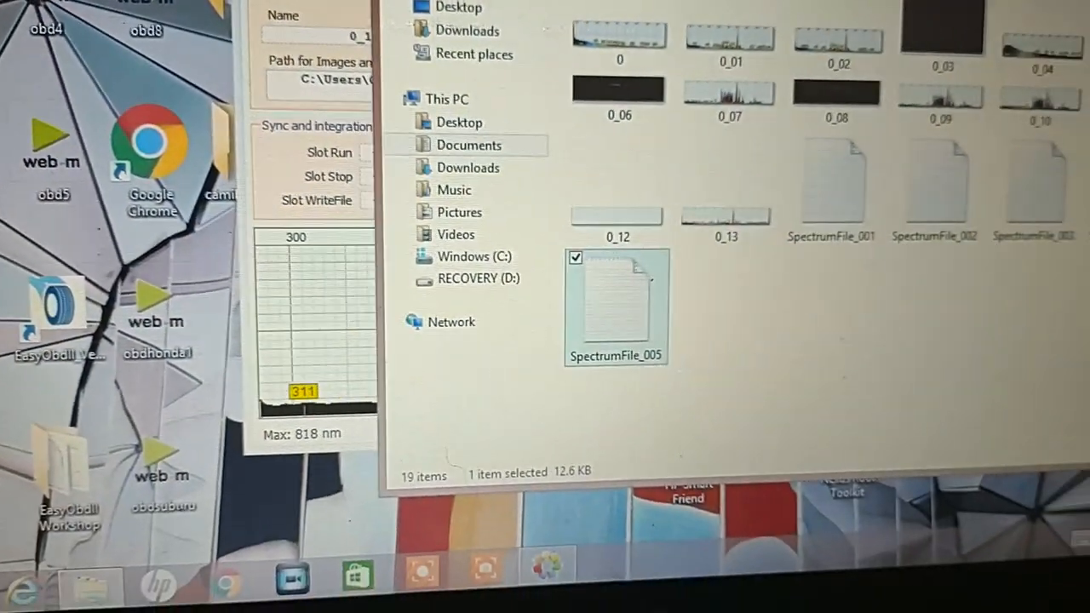
right_click(615, 307)
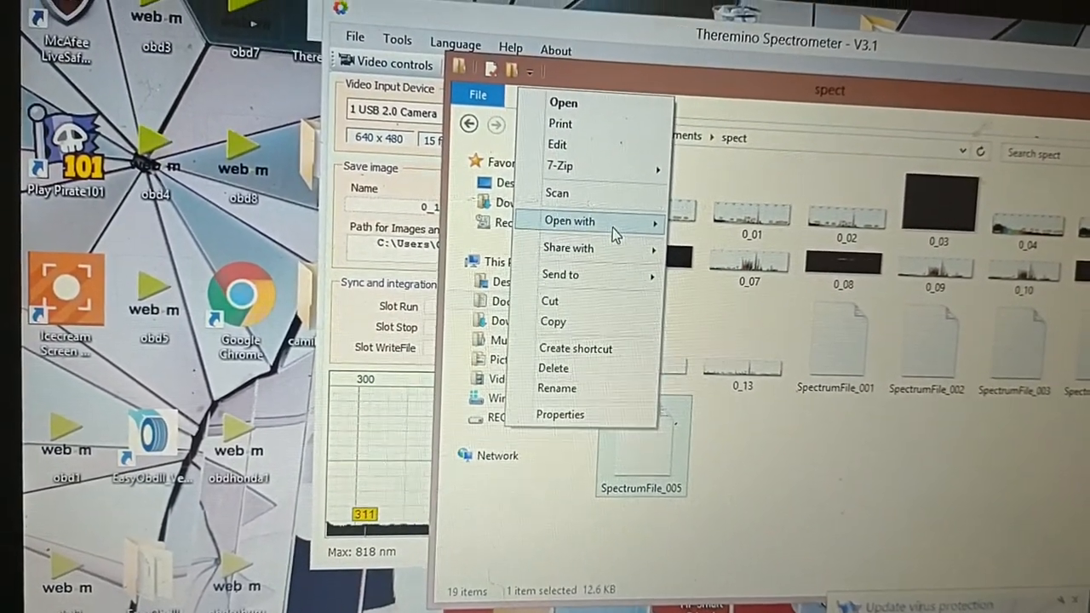
click(569, 222)
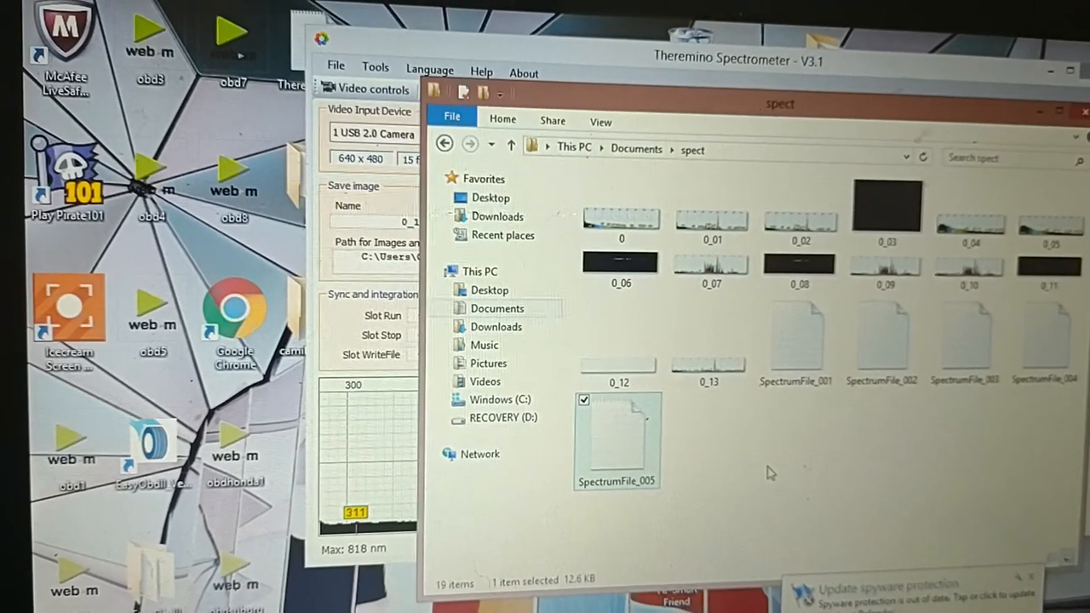
double_click(617, 440)
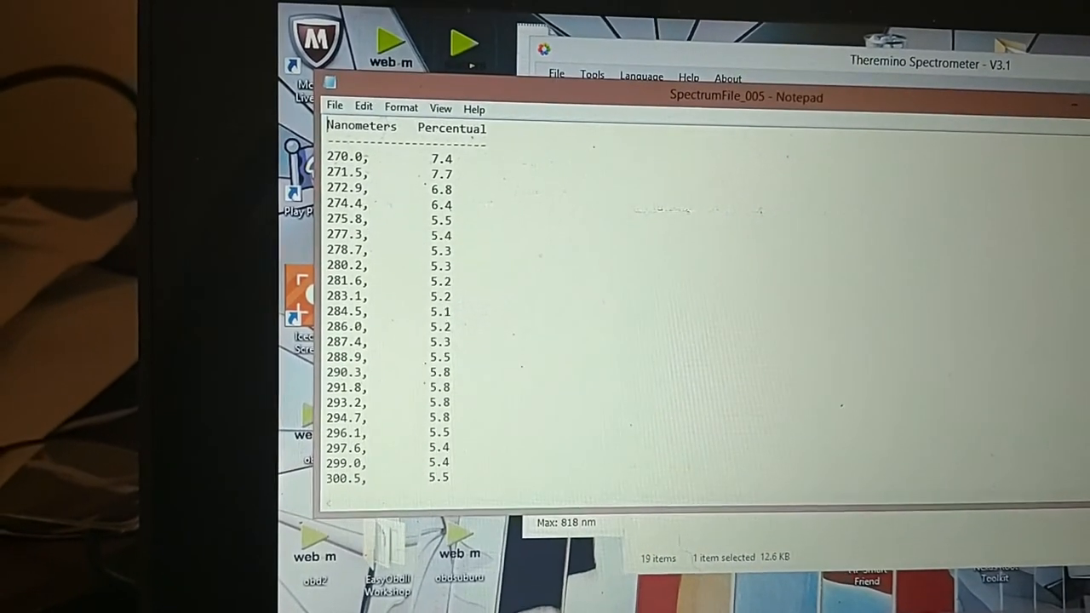
scroll(down, 3)
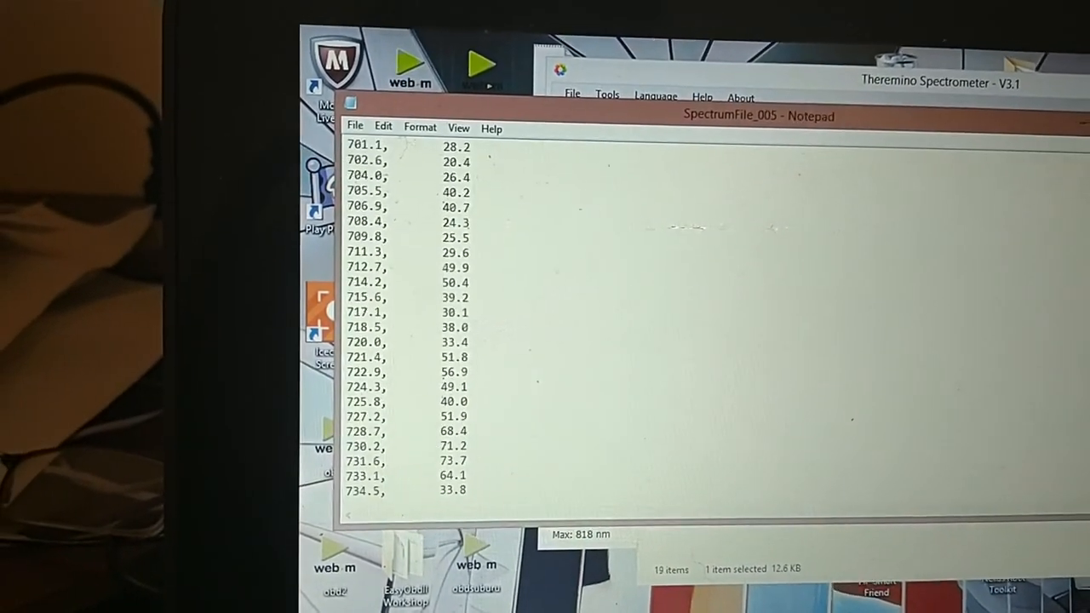
scroll(down, 3)
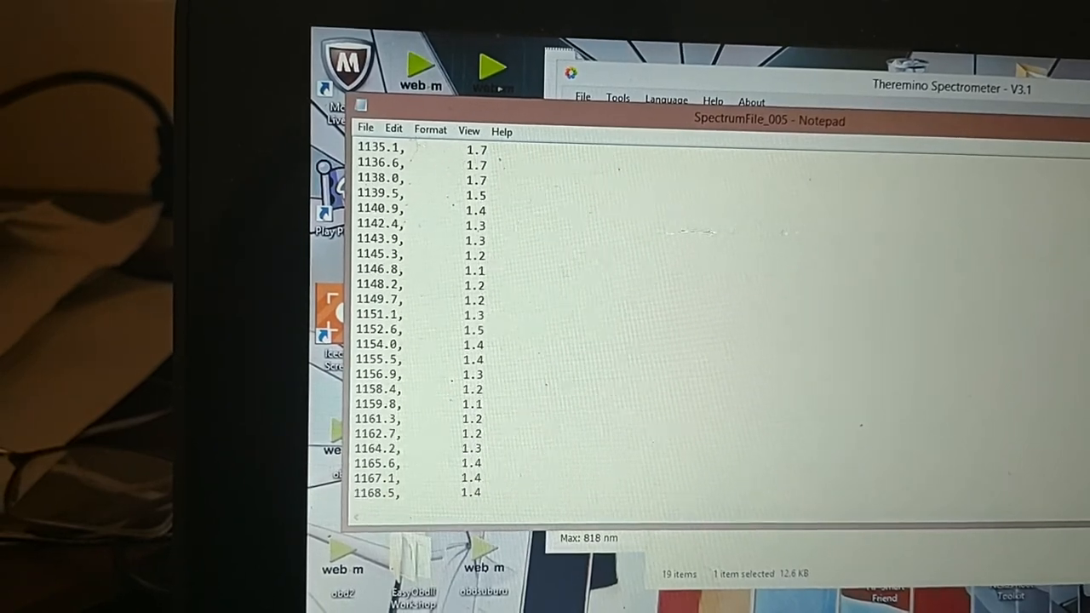
scroll(down, 3)
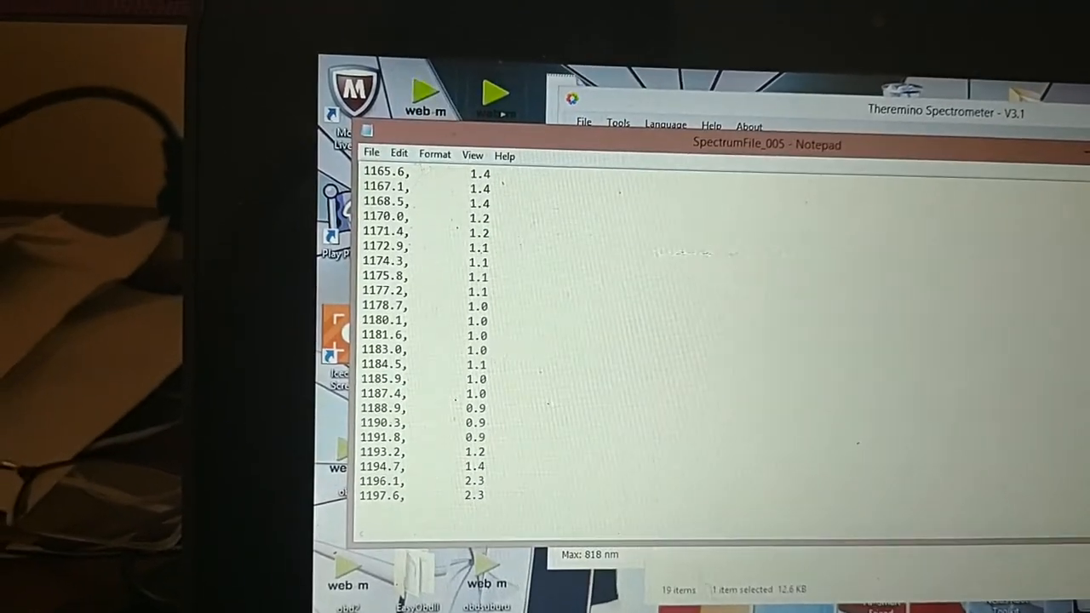
scroll(up, 3)
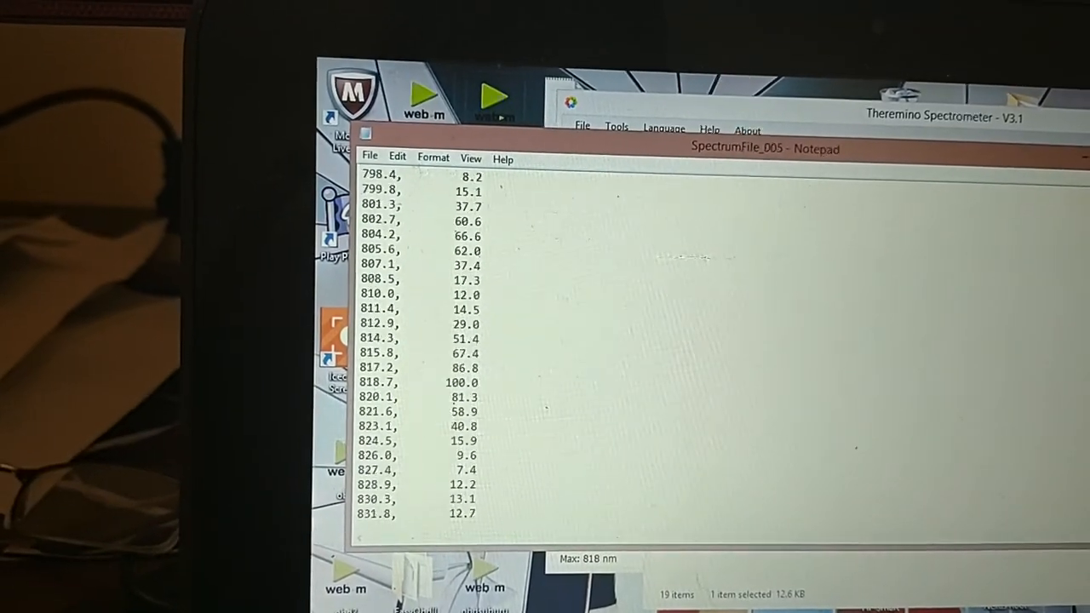
scroll(up, 3)
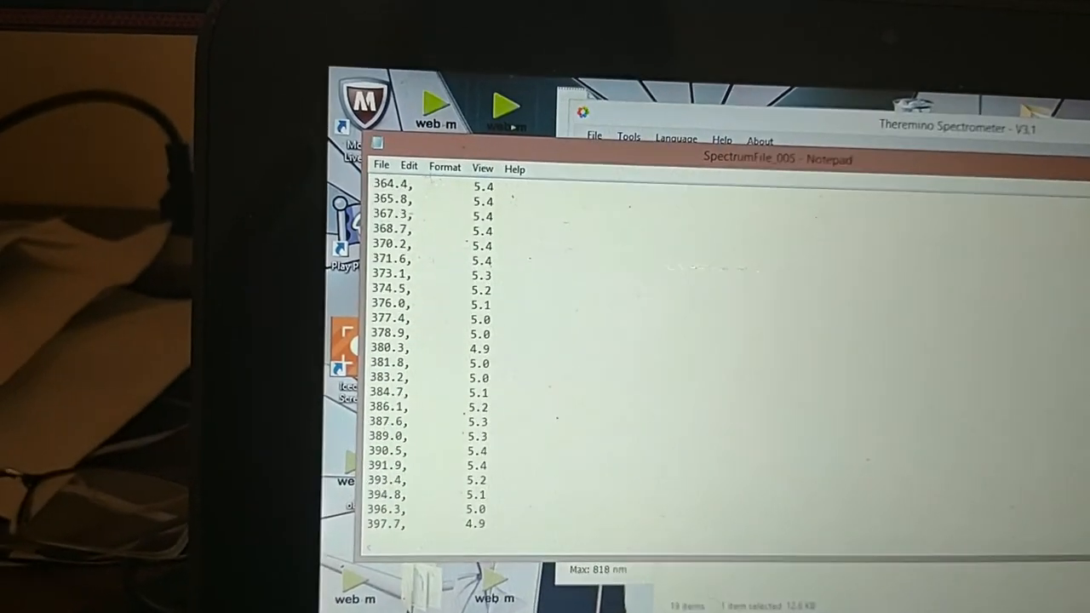
scroll(up, 3)
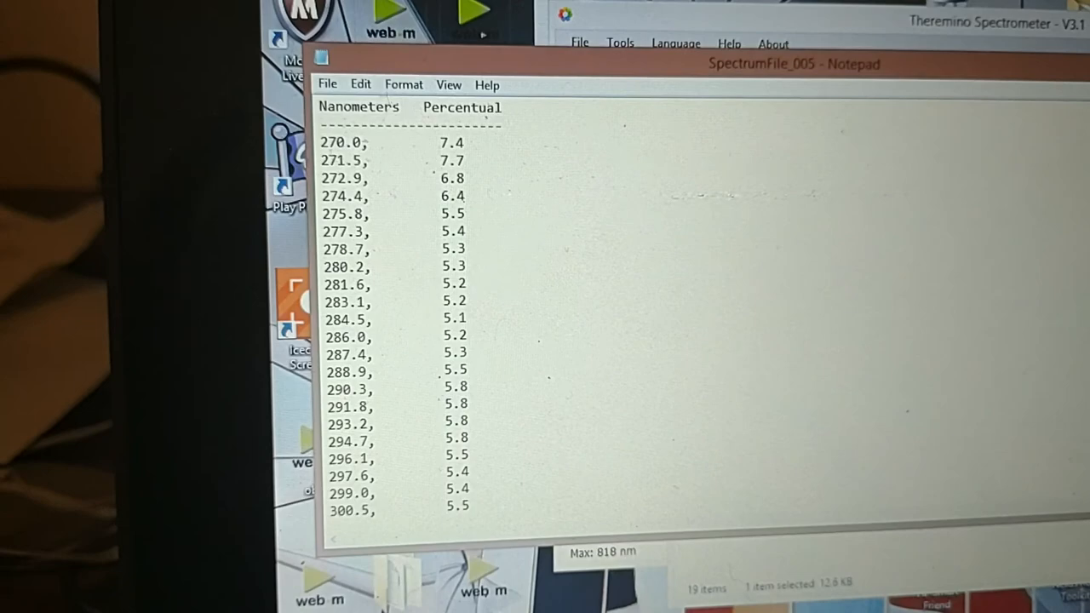
scroll(down, 3)
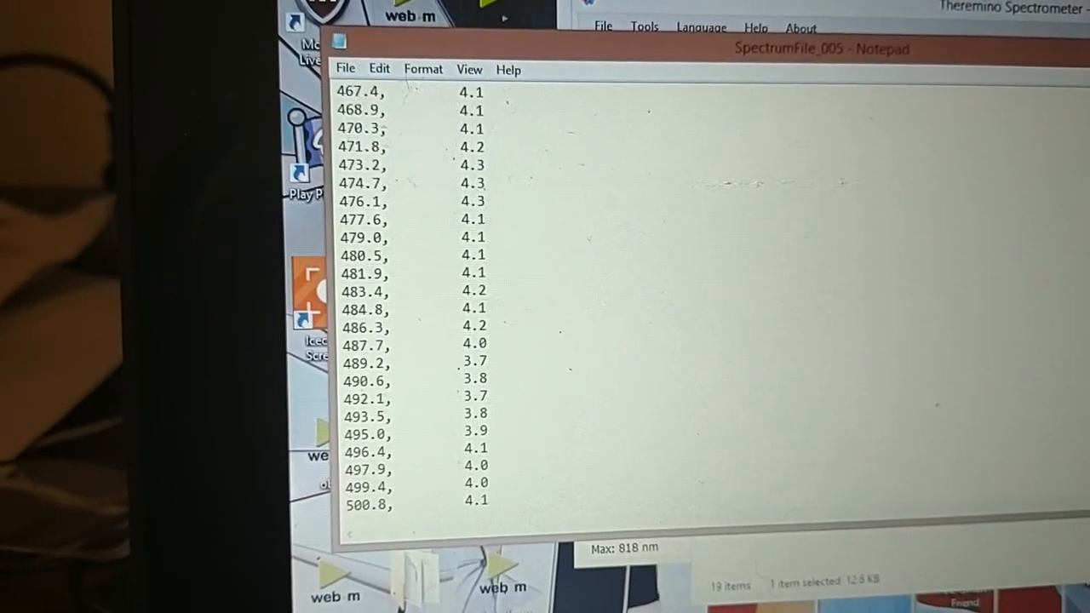
scroll(down, 3)
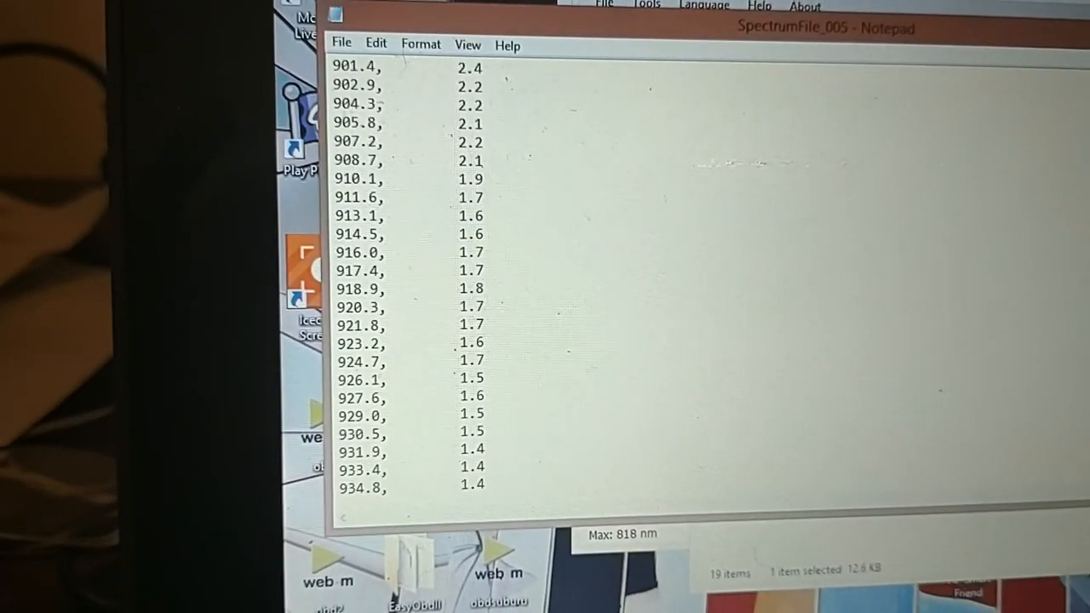
scroll(down, 3)
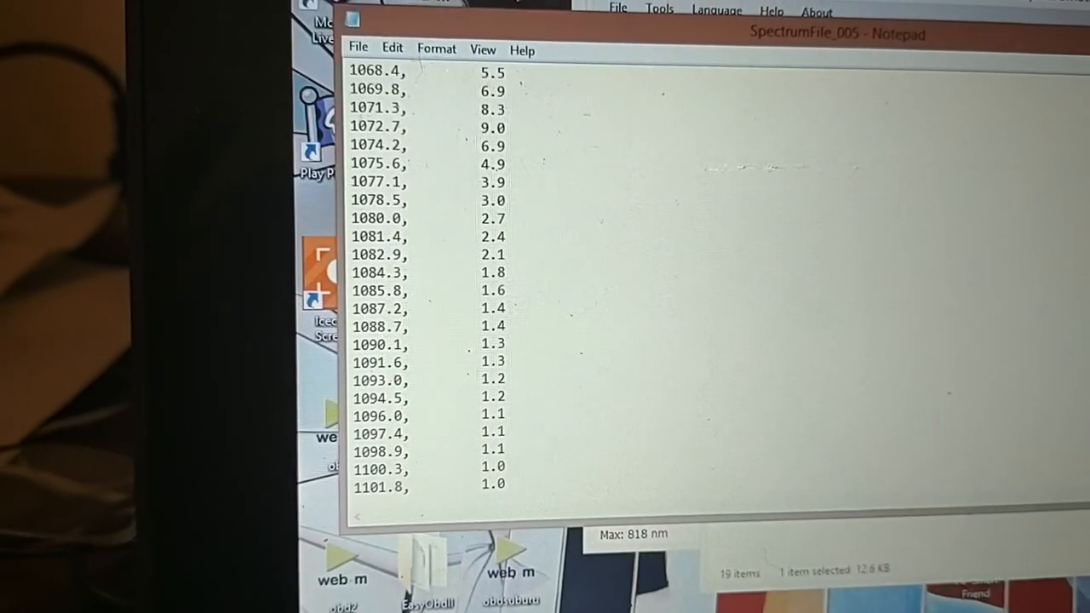
scroll(down, 3)
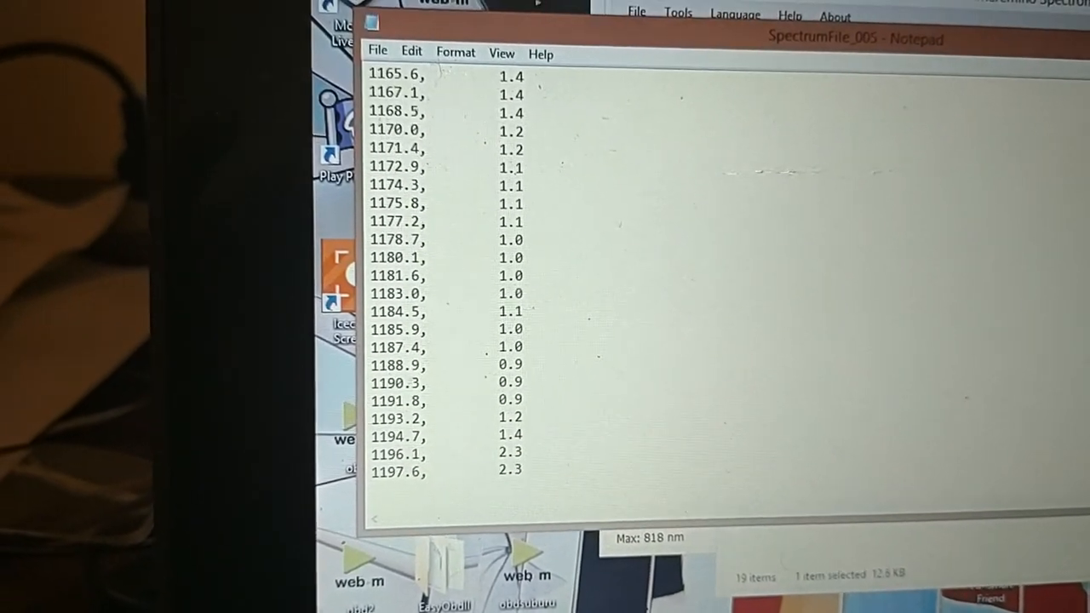
scroll(down, 3)
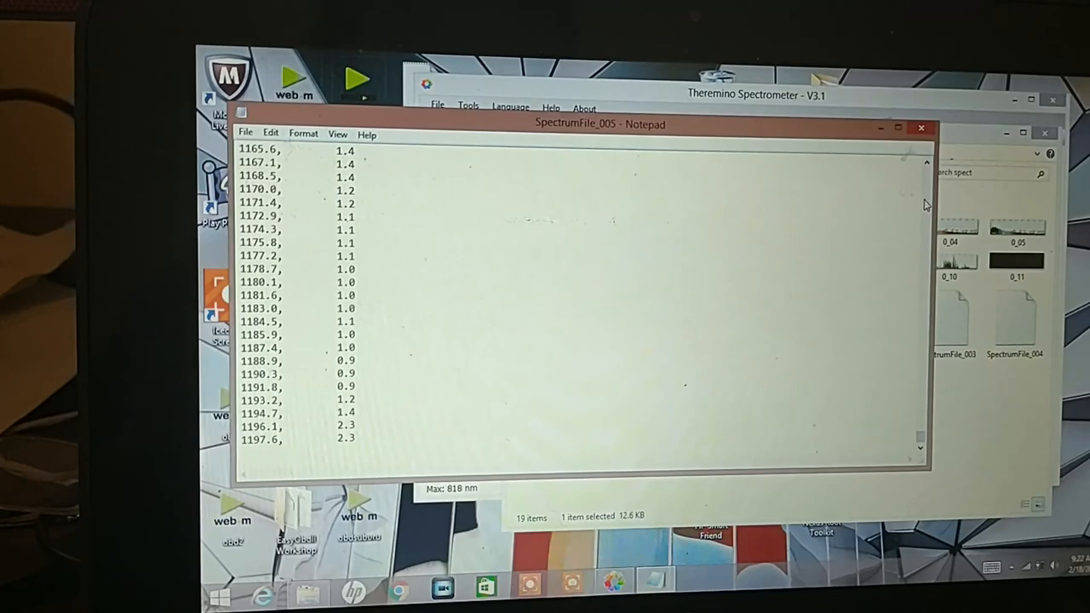
scroll(up, 3)
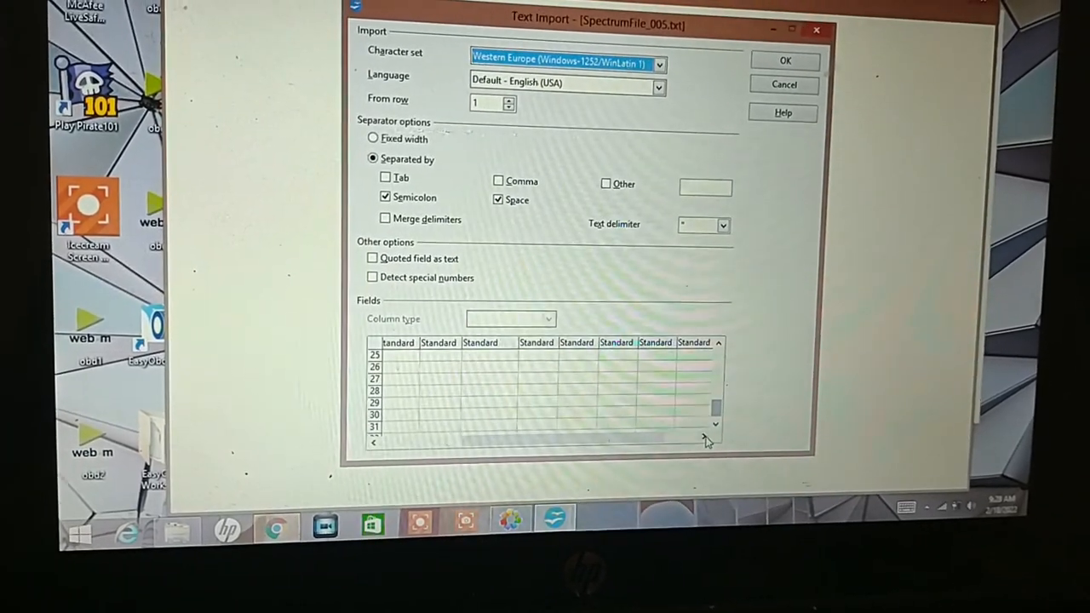
Import SpectrumFile_005.txt into Calc separated by semicolons and spaces.
click(709, 440)
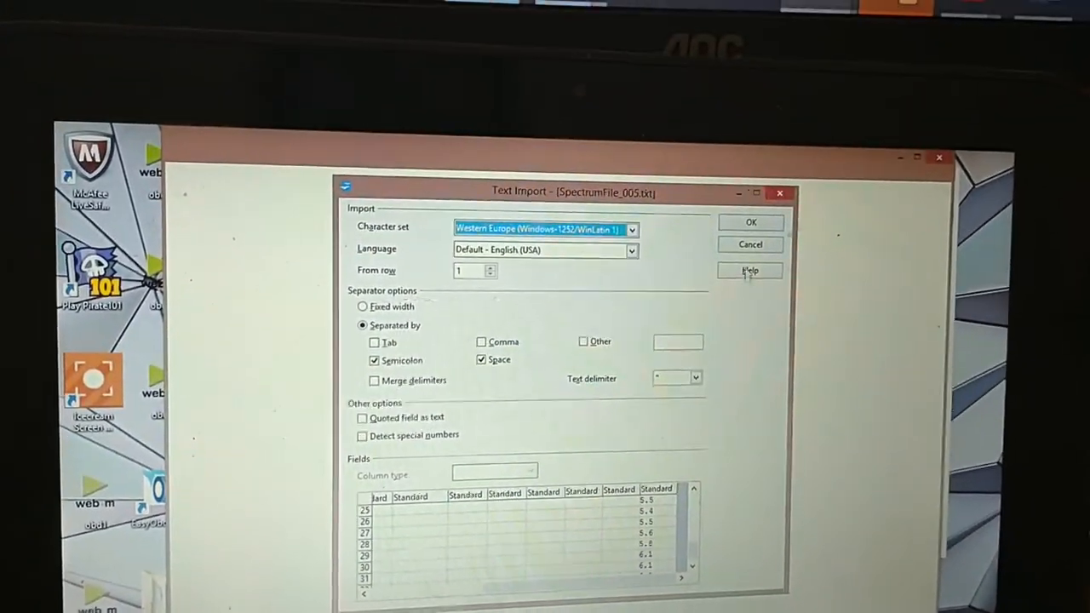
click(750, 222)
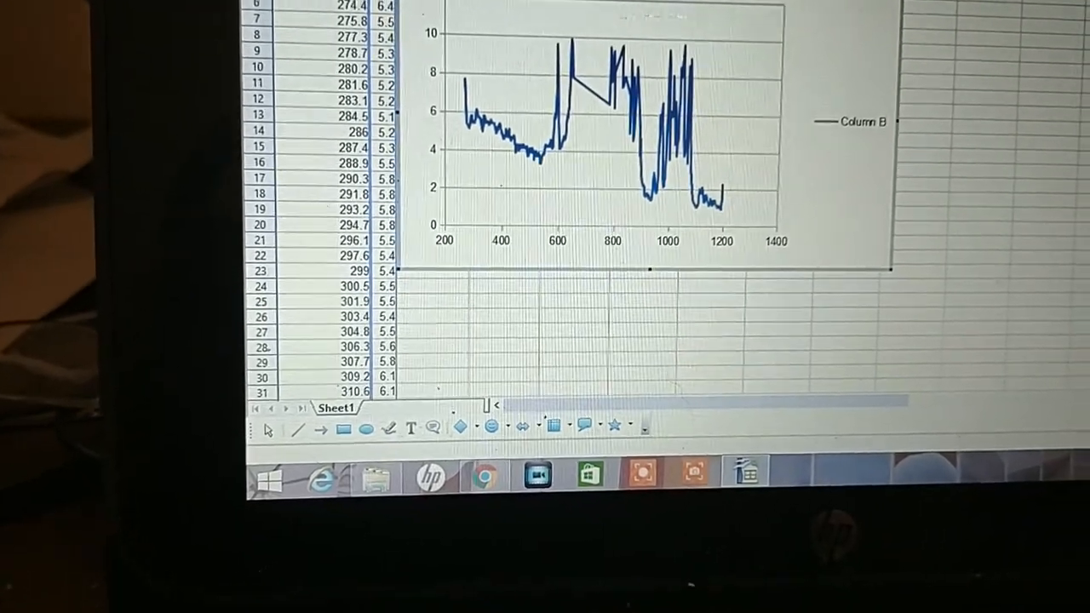
Scroll down to rows around 342–372, where column B values reappear from 781 nm.
scroll(down, 3)
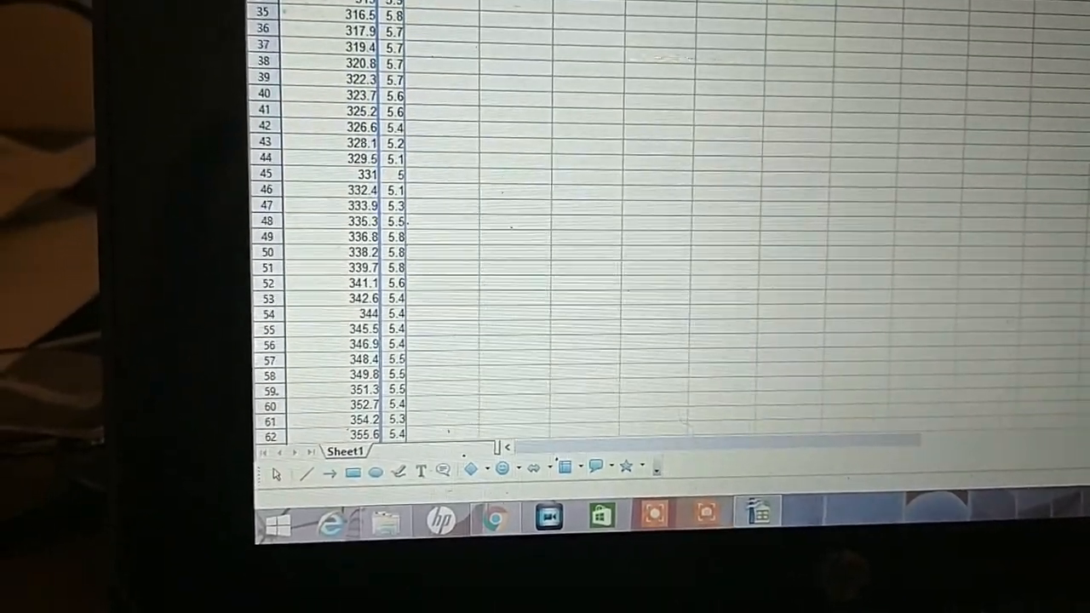
scroll(down, 3)
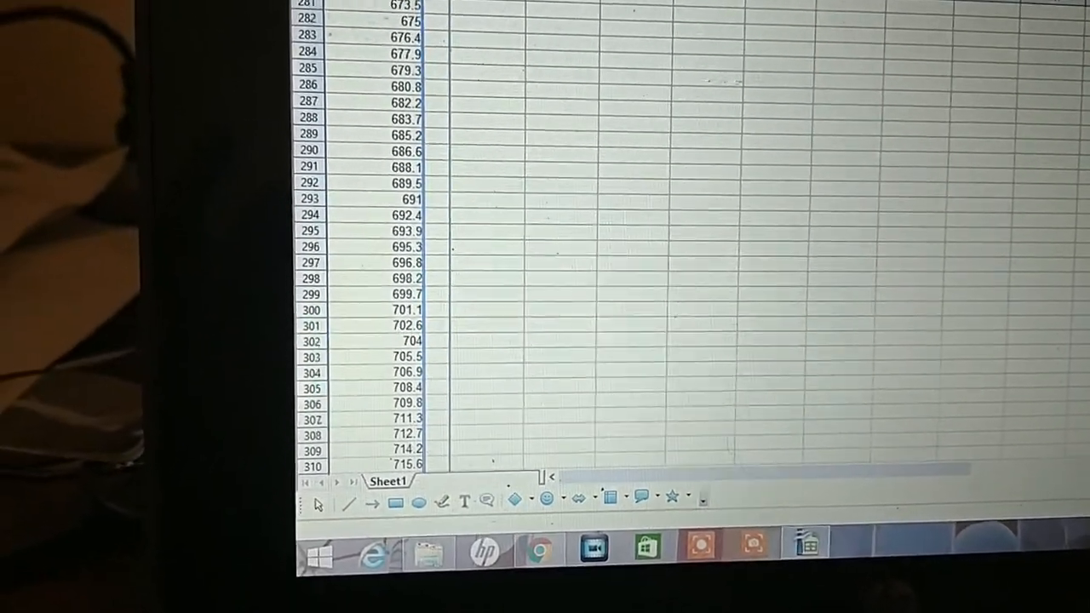
scroll(down, 3)
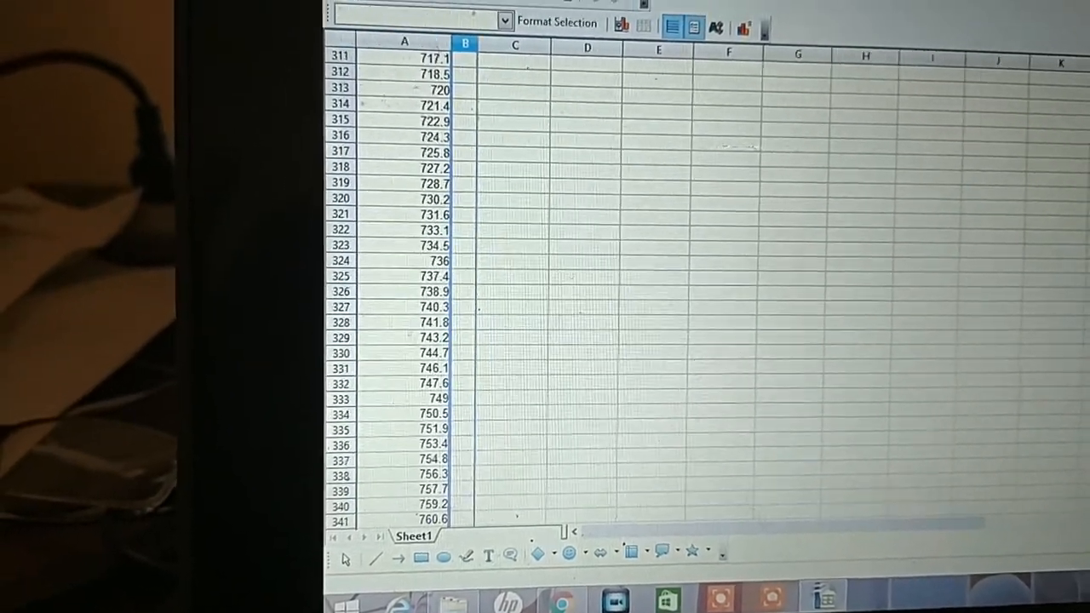
scroll(down, 3)
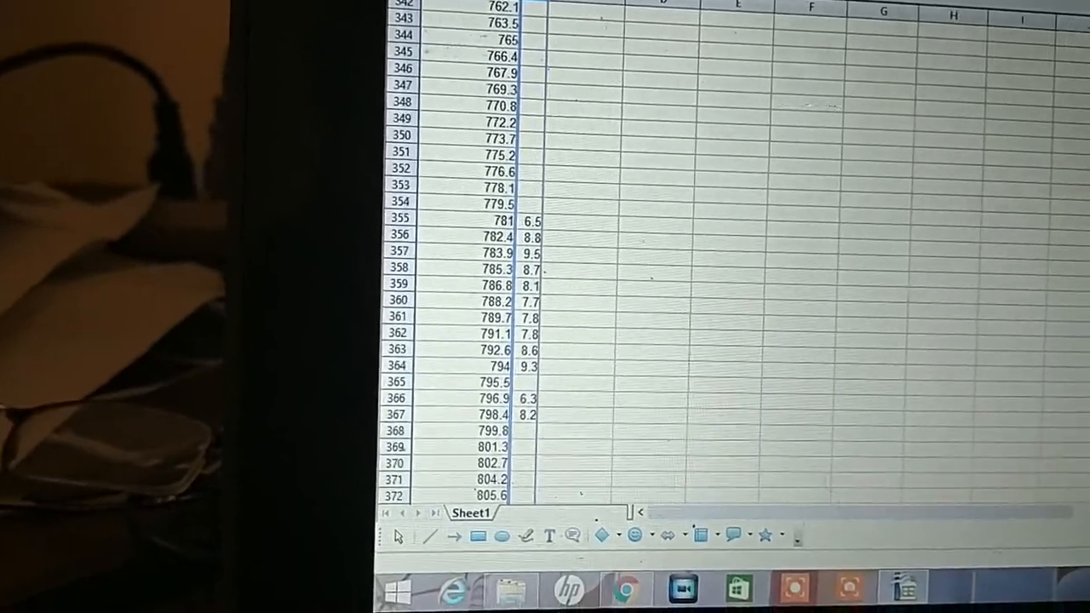
Scroll a little further, then back up to the data's start at 270 nm under Nanometers.
scroll(down, 3)
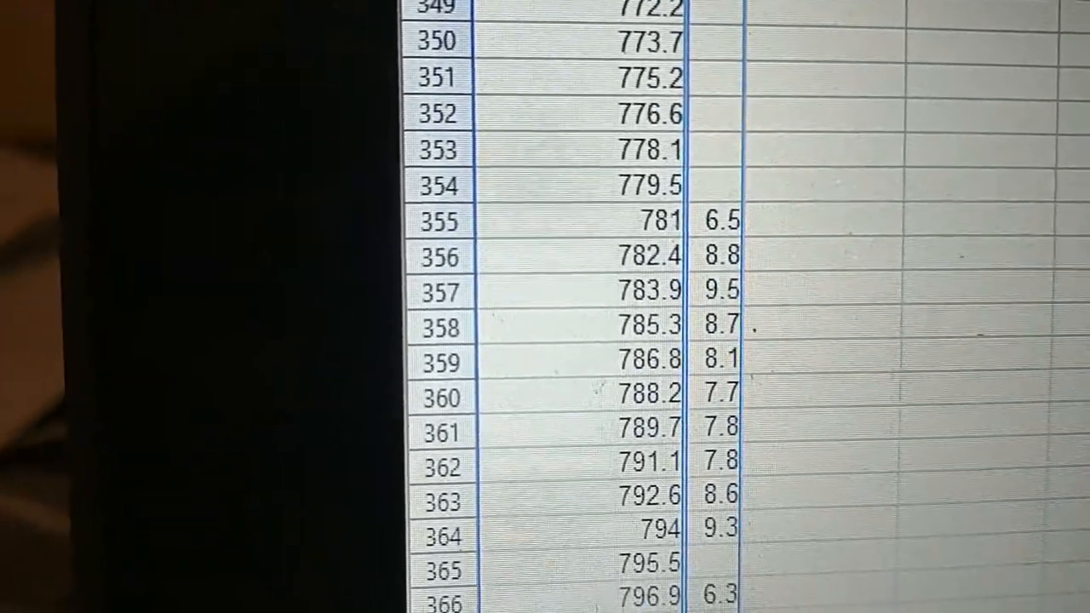
scroll(down, 3)
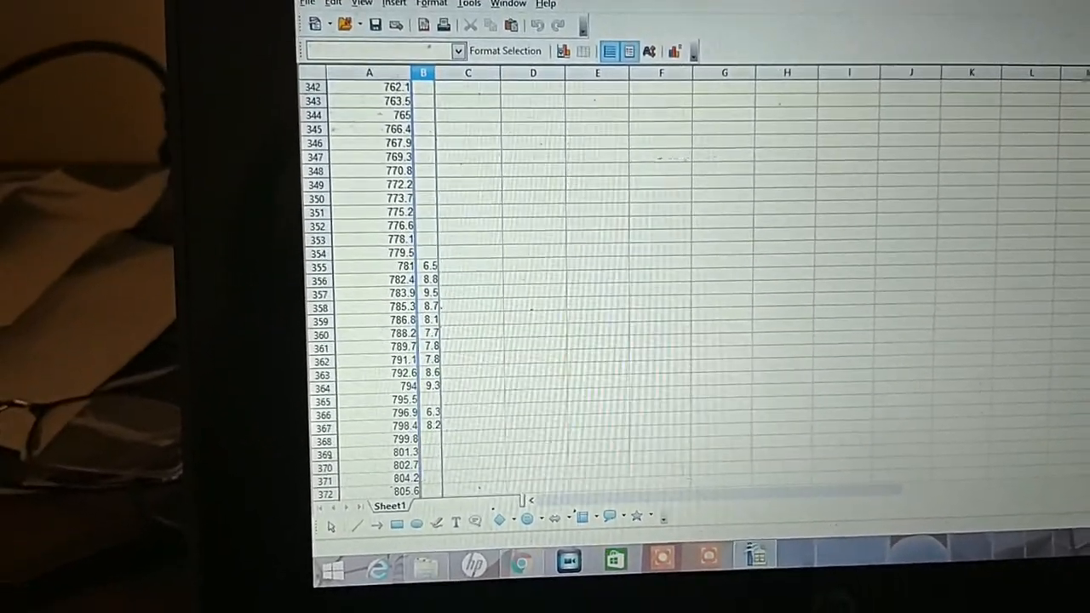
scroll(up, 3)
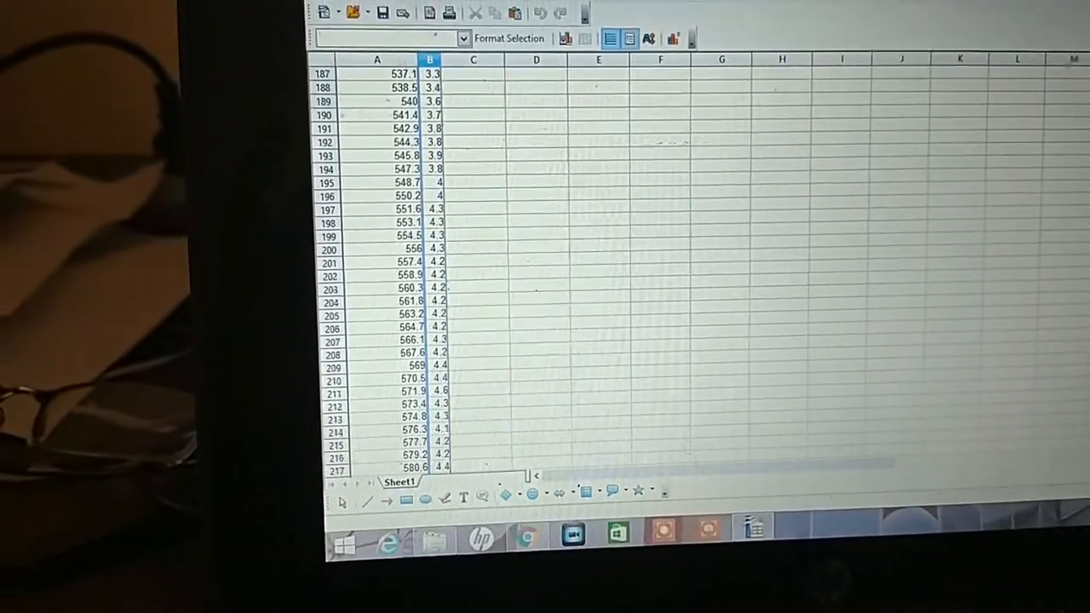
scroll(up, 3)
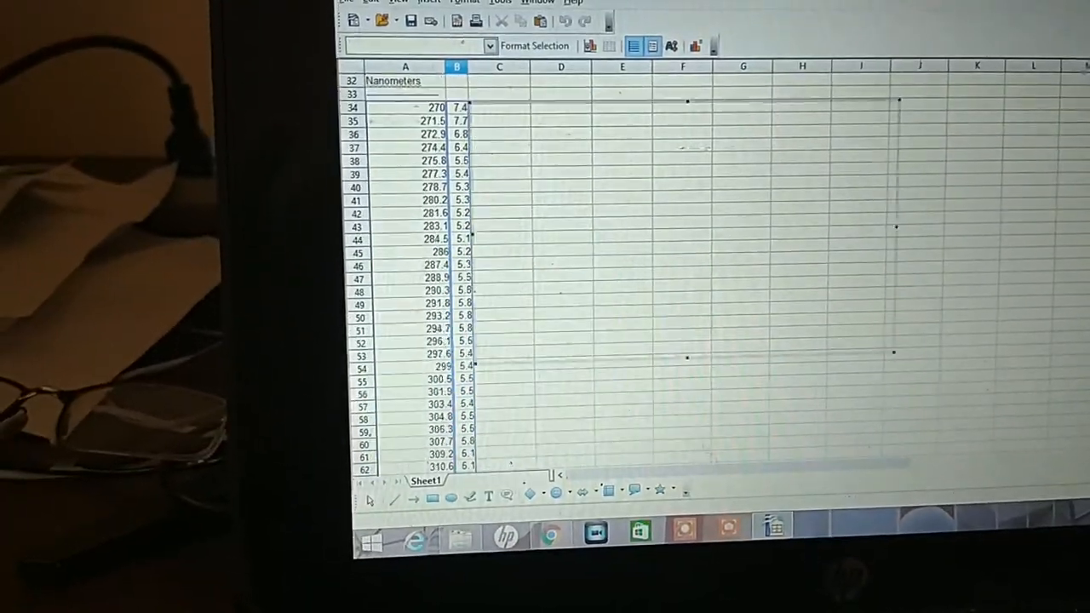